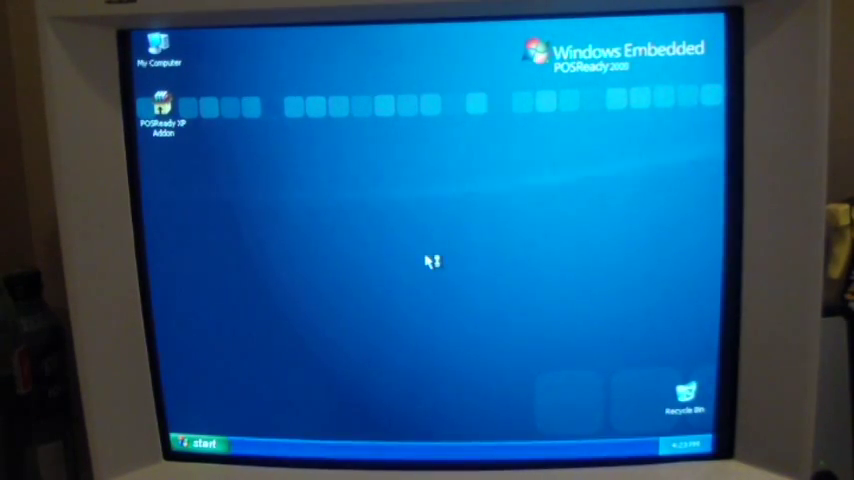
{"action": "mouse_move", "coordinate": [427, 262]}
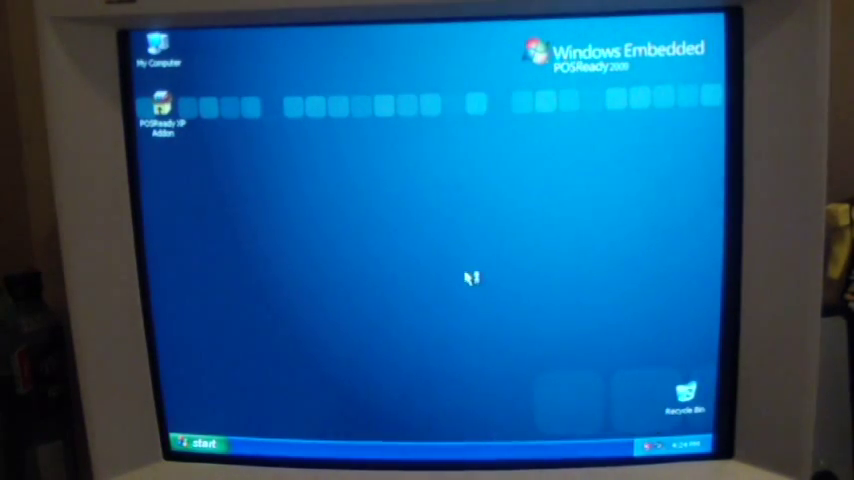
{"action": "mouse_move", "coordinate": [280, 340]}
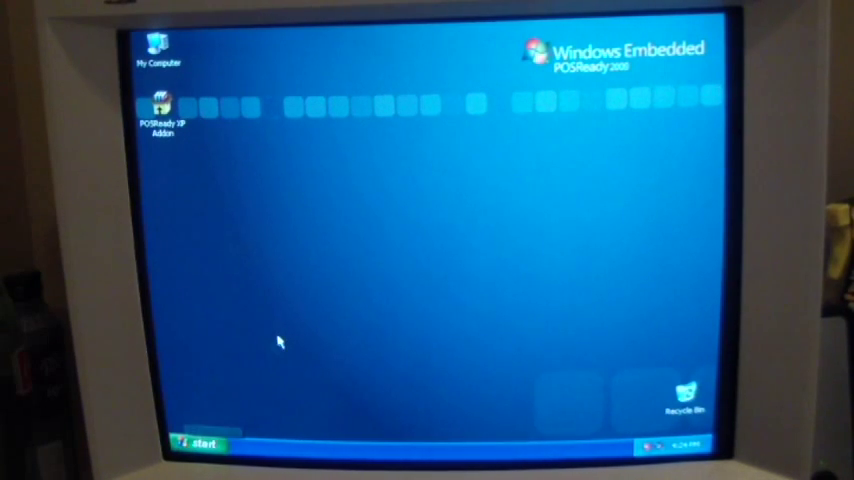
Open the Start menu from the taskbar's Start button.
{"action": "left_click", "coordinate": [197, 444]}
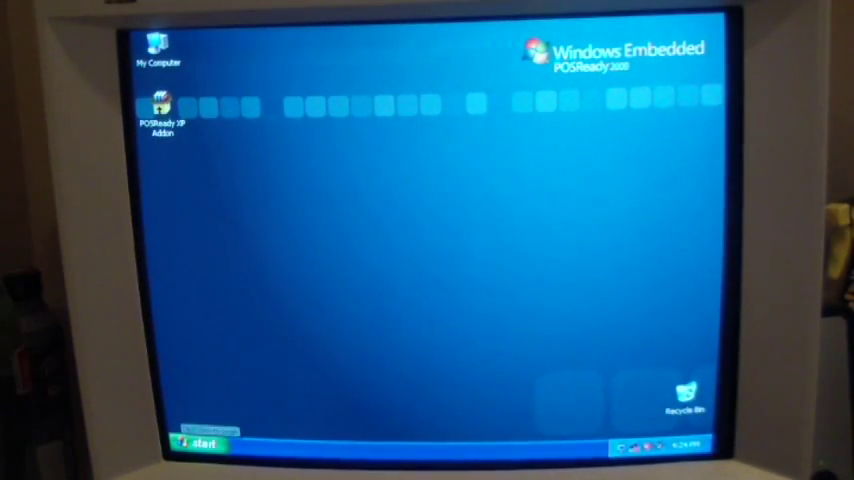
{"action": "left_click", "coordinate": [197, 443]}
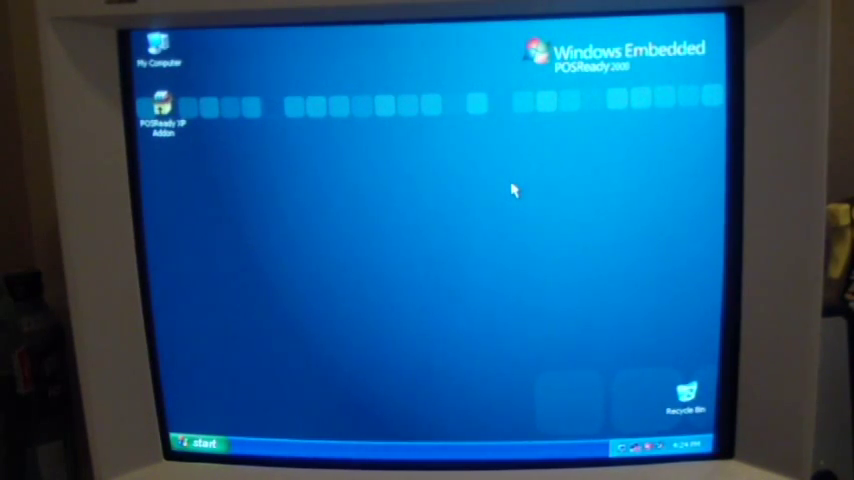
{"action": "left_click", "coordinate": [198, 443]}
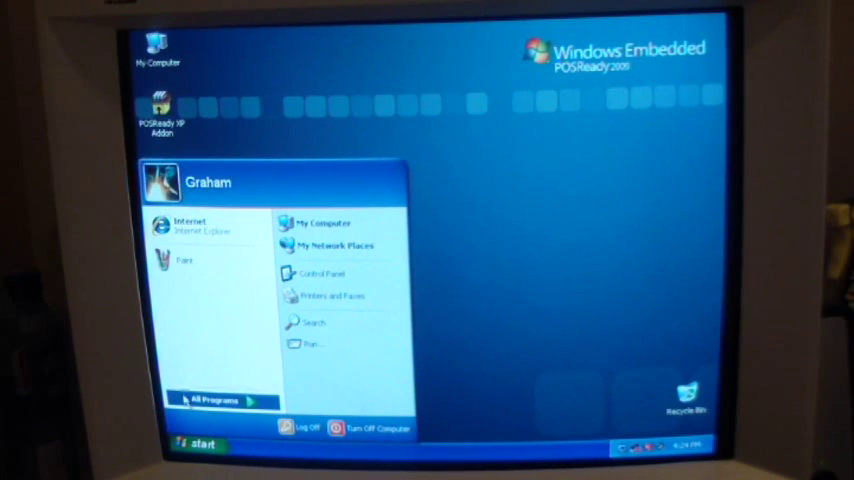
Show All Programs, close the menus, then reopen the Start menu to browse.
{"action": "left_click", "coordinate": [213, 399]}
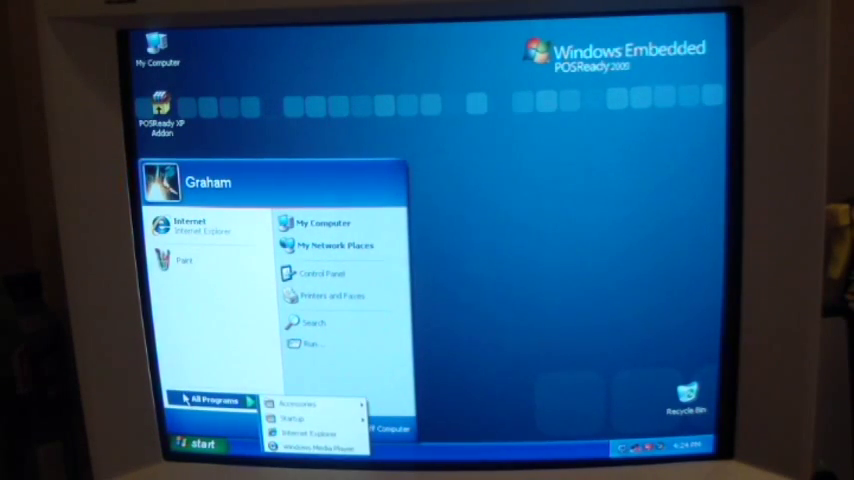
{"action": "left_click", "coordinate": [197, 443]}
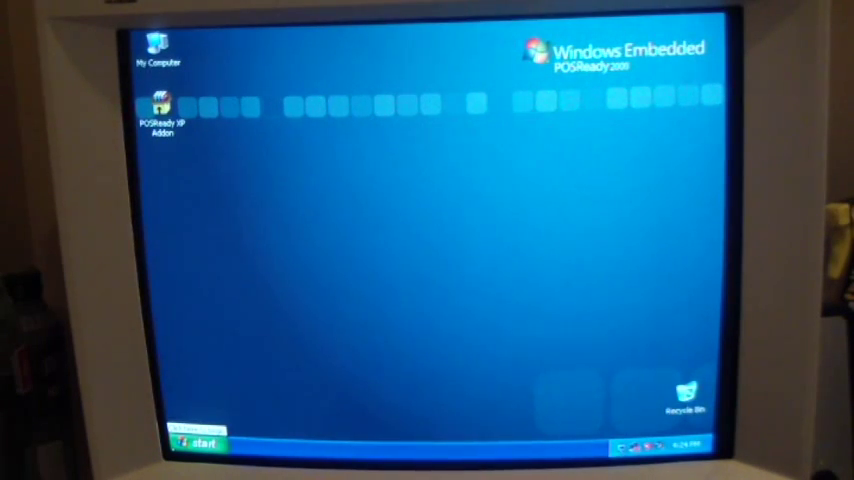
{"action": "left_click", "coordinate": [195, 443]}
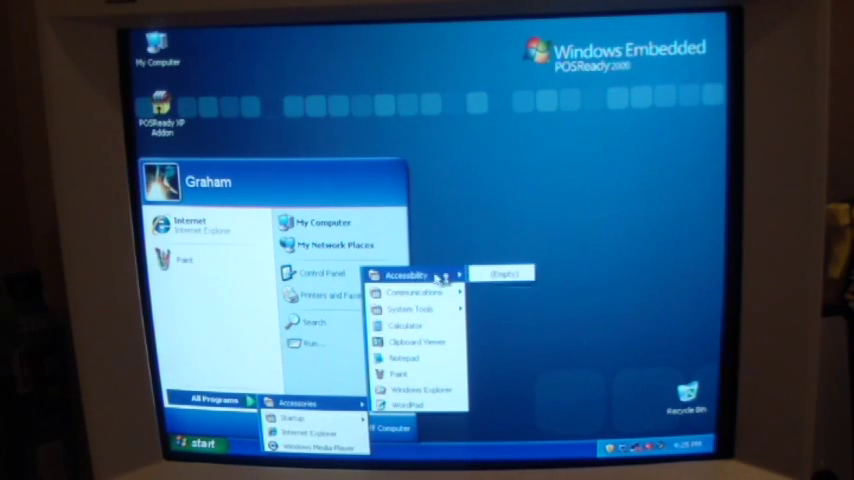
{"action": "mouse_move", "coordinate": [415, 291]}
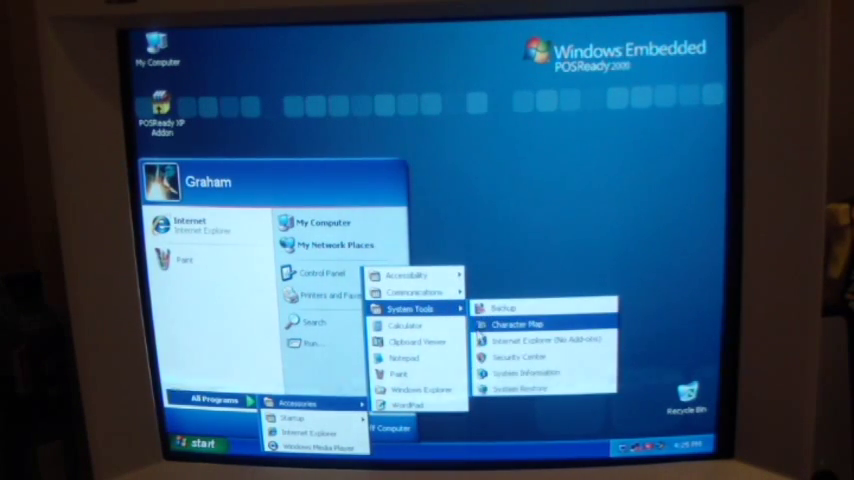
{"action": "mouse_move", "coordinate": [405, 325]}
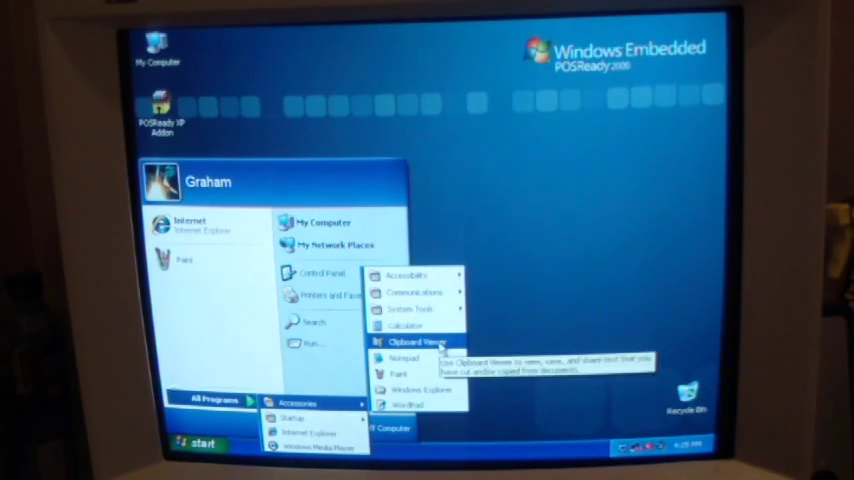
{"action": "mouse_move", "coordinate": [399, 372]}
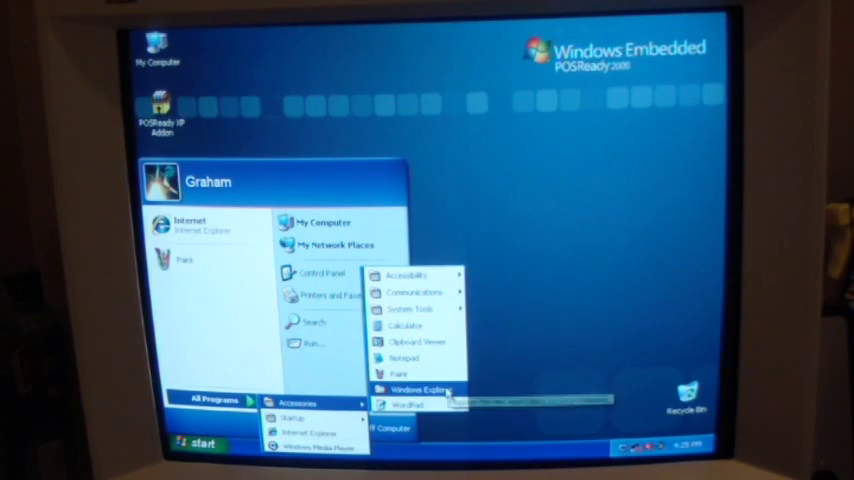
{"action": "mouse_move", "coordinate": [405, 404]}
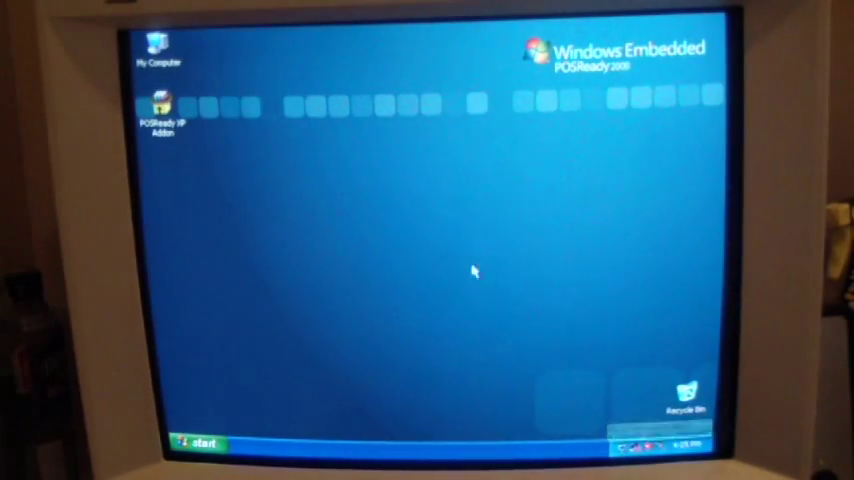
{"action": "mouse_move", "coordinate": [320, 250]}
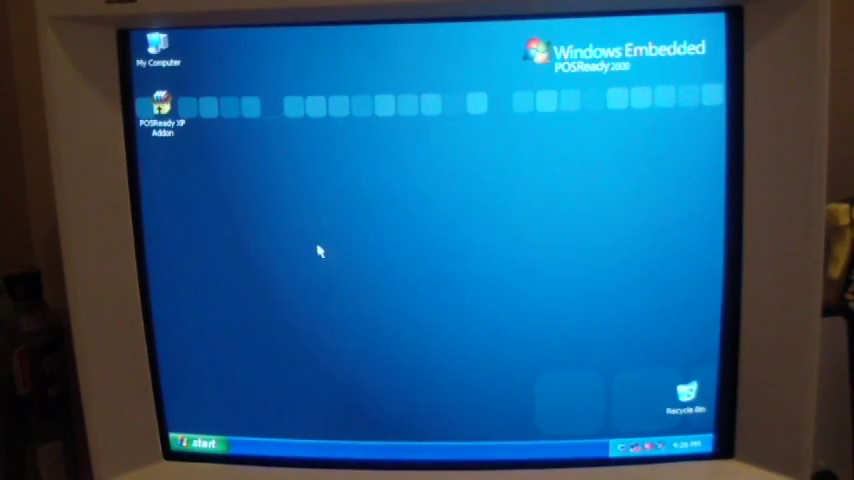
Open the Run dialog from the Start menu.
{"action": "left_click", "coordinate": [197, 443]}
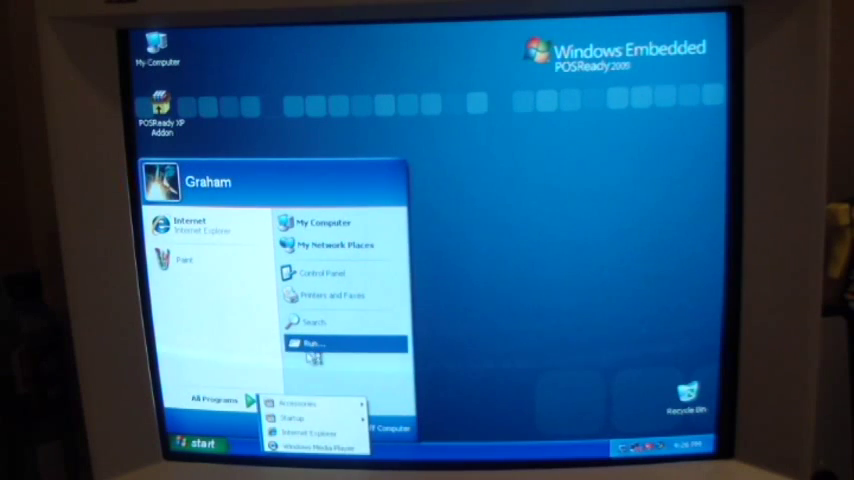
{"action": "left_click", "coordinate": [313, 343]}
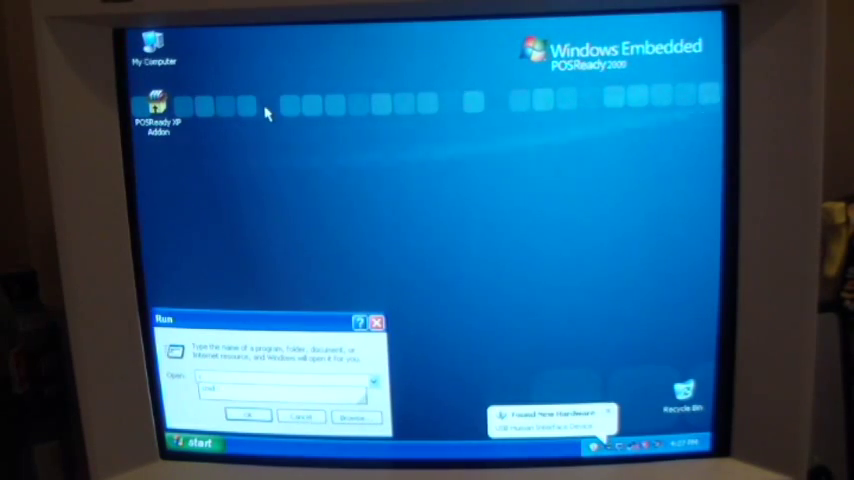
Launch cmd, run 'ver' to show Windows XP 5.1.2600, and close the window.
{"action": "left_click", "coordinate": [247, 416]}
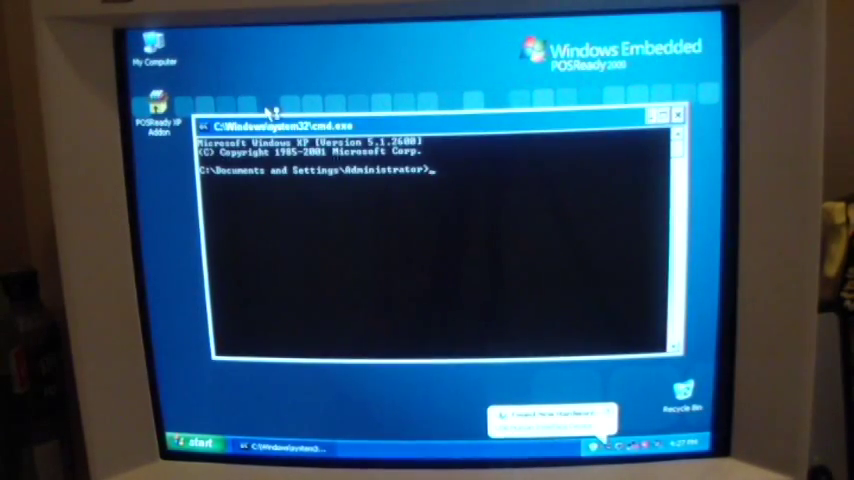
{"action": "type", "text": "ver"}
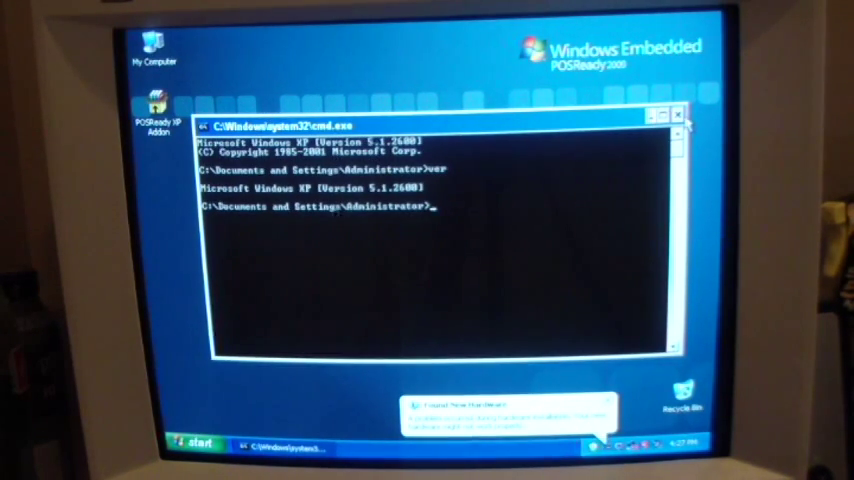
{"action": "left_click", "coordinate": [679, 112]}
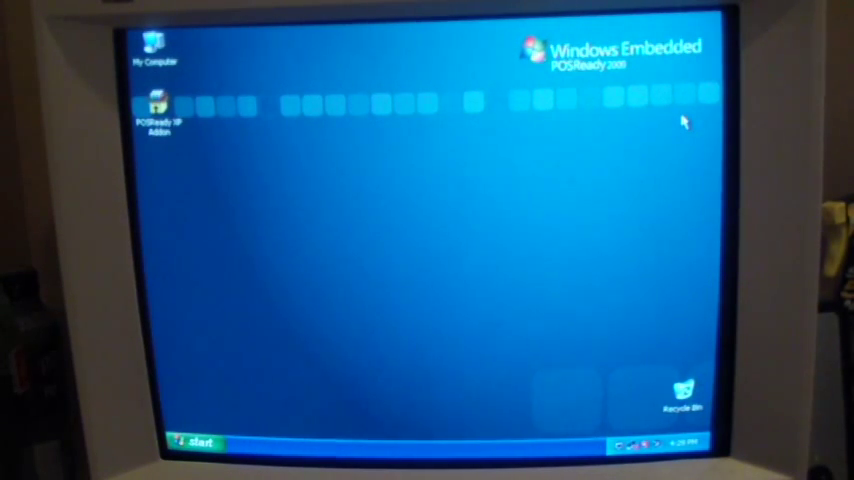
{"action": "mouse_move", "coordinate": [138, 173]}
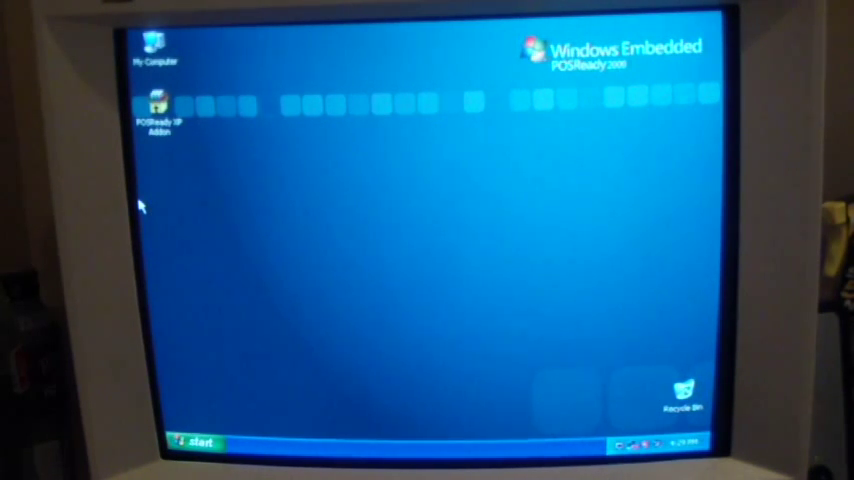
{"action": "mouse_move", "coordinate": [545, 188]}
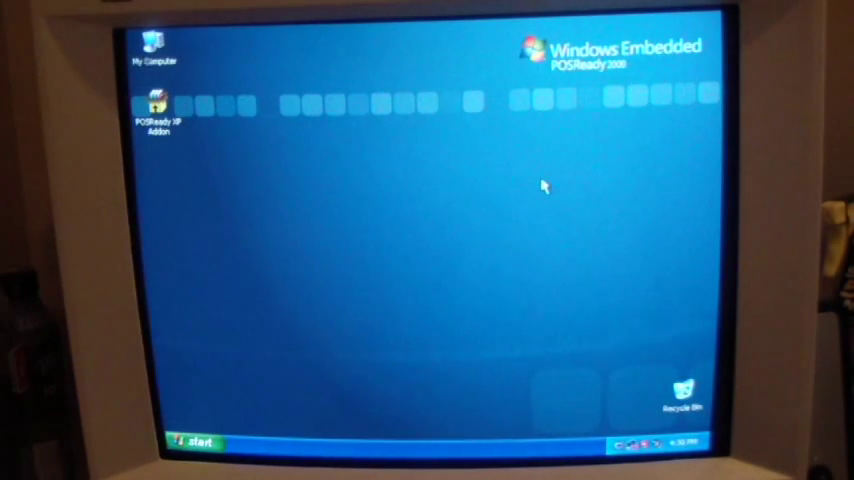